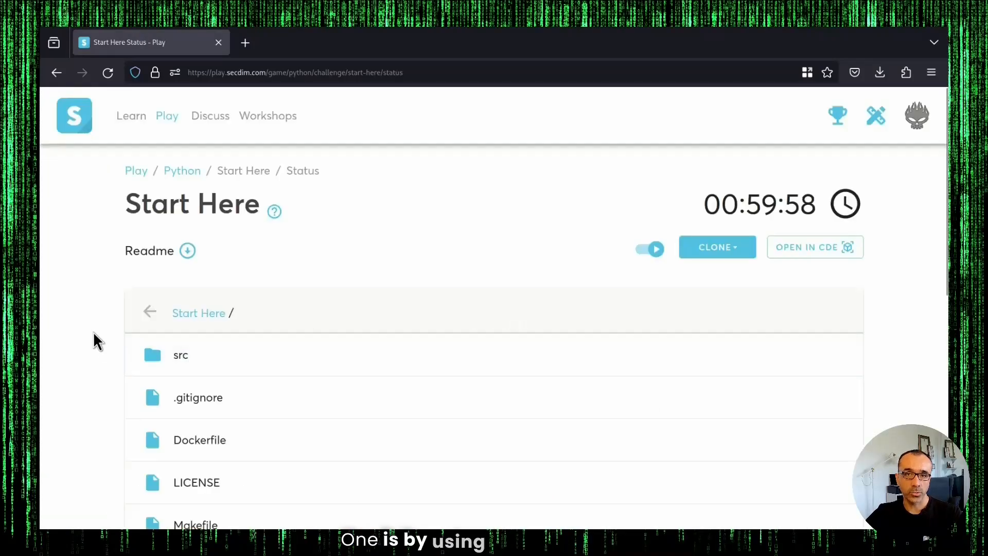
# - Add a '# some changes' comment to src/main.py and commit it, running the challenge tests
pyautogui.click(181, 354)
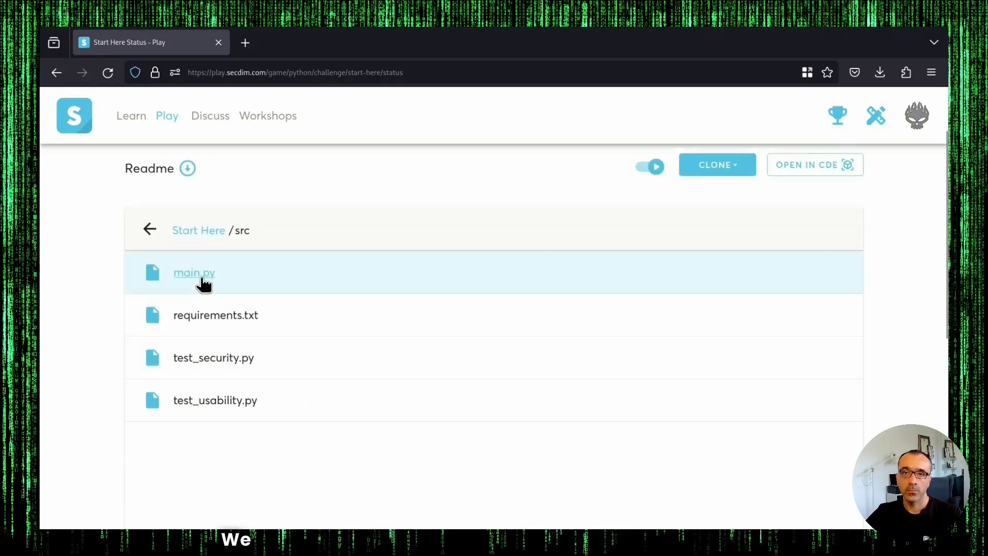
pyautogui.click(193, 271)
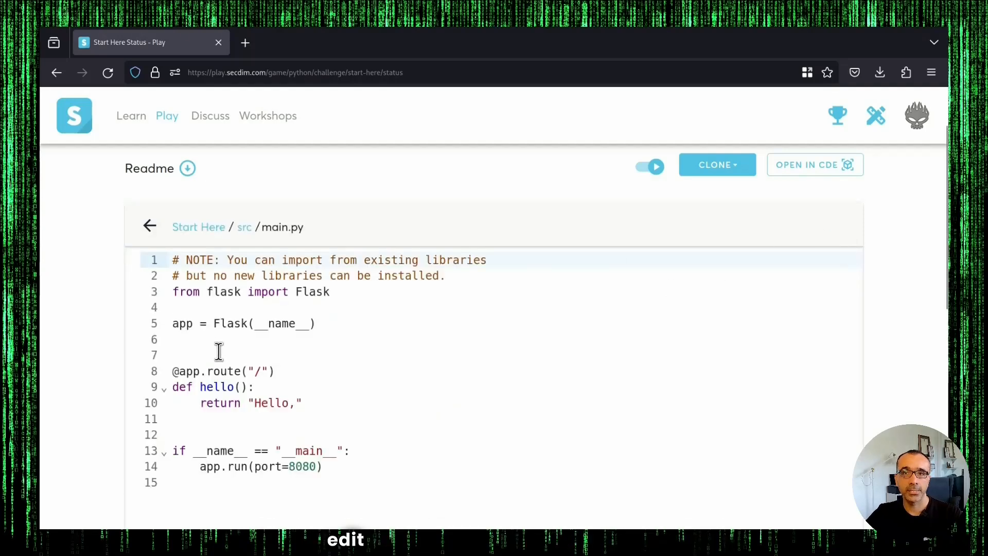
pyautogui.write('#')
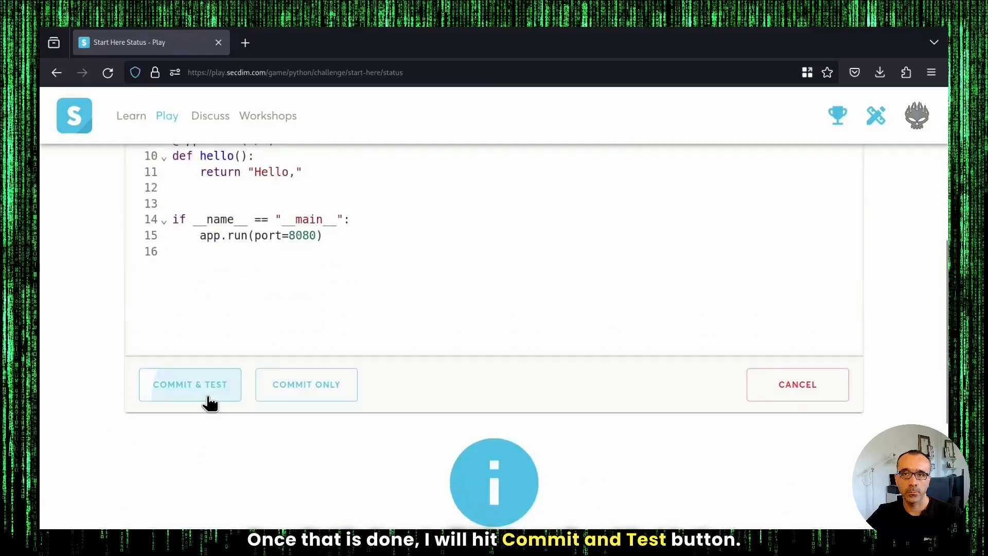
pyautogui.click(189, 384)
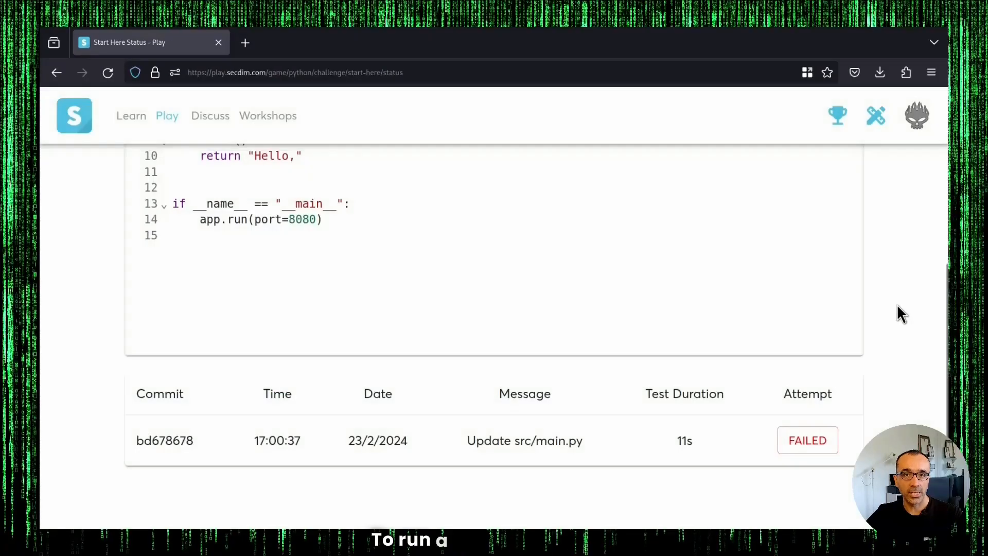
# - Copy the repository's SSH clone address from the Clone panel
pyautogui.scroll(3)
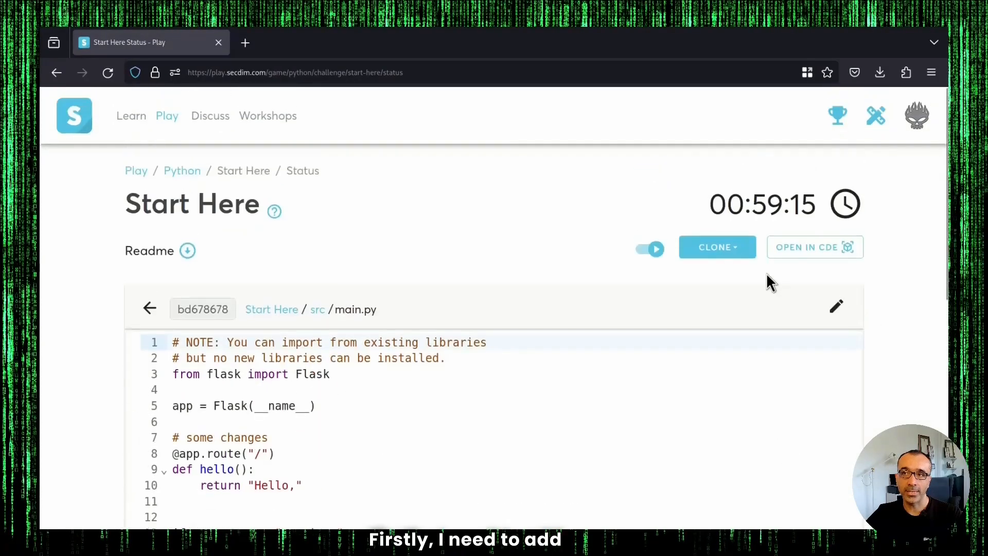
pyautogui.click(712, 247)
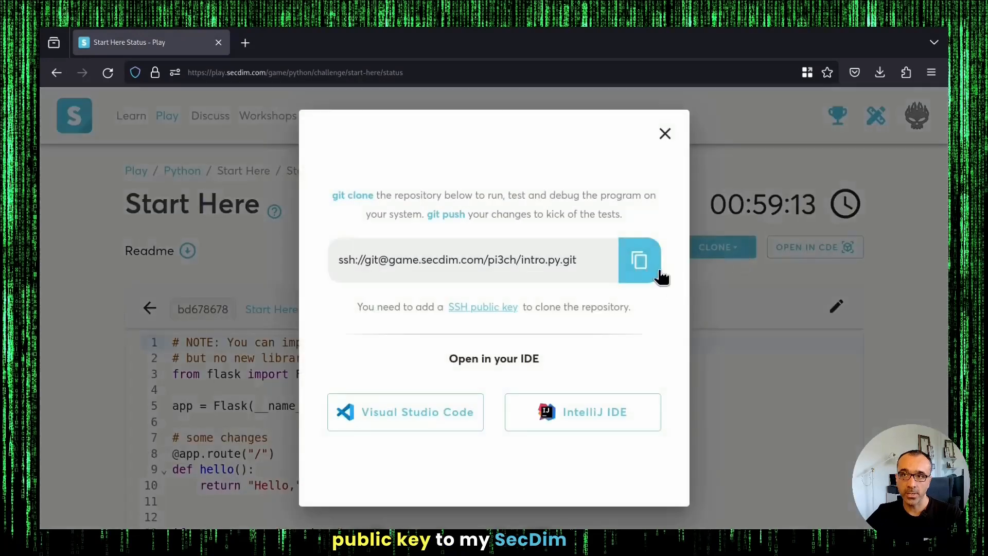
pyautogui.click(639, 259)
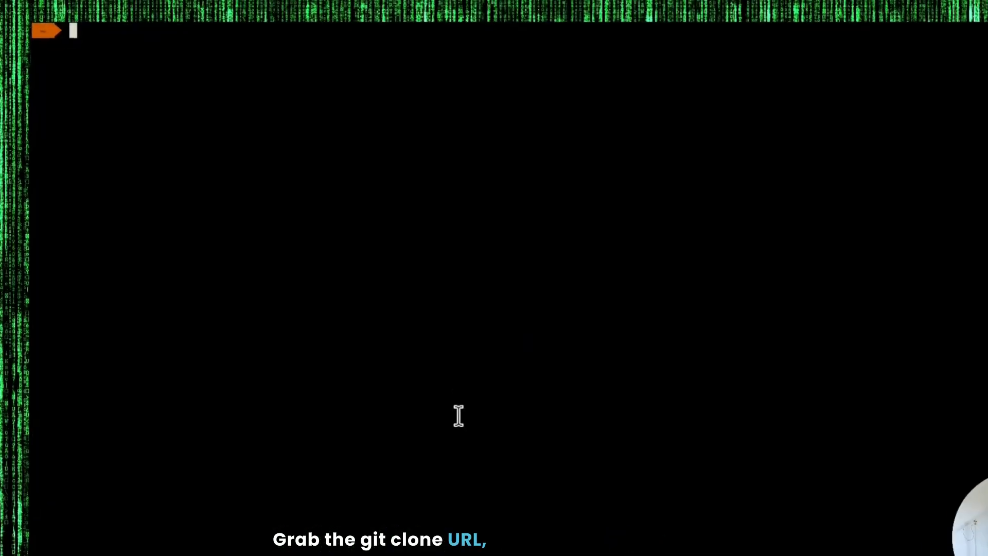
pyautogui.write('git clone')
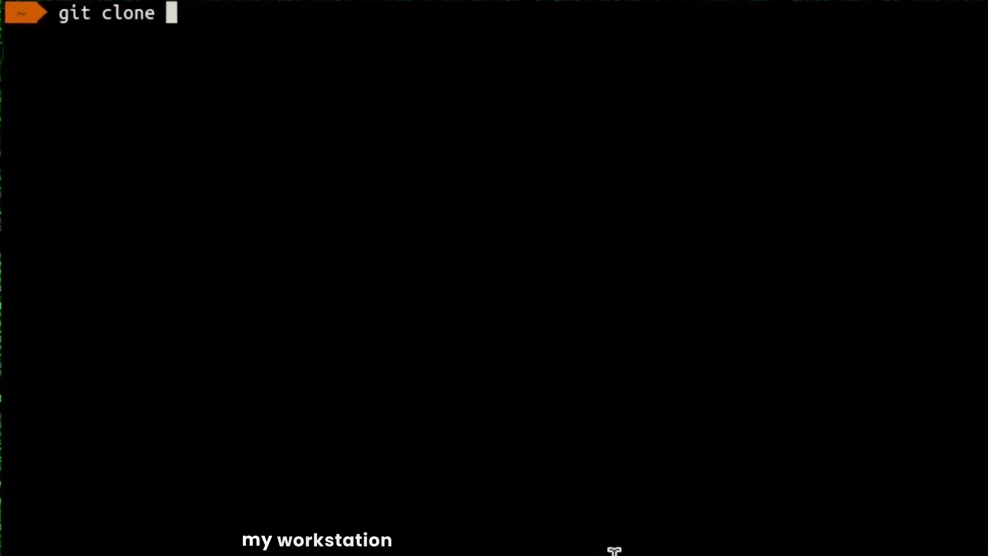
pyautogui.write('ssh://git@game.secdim.com/pi3ch/intro.py.git')
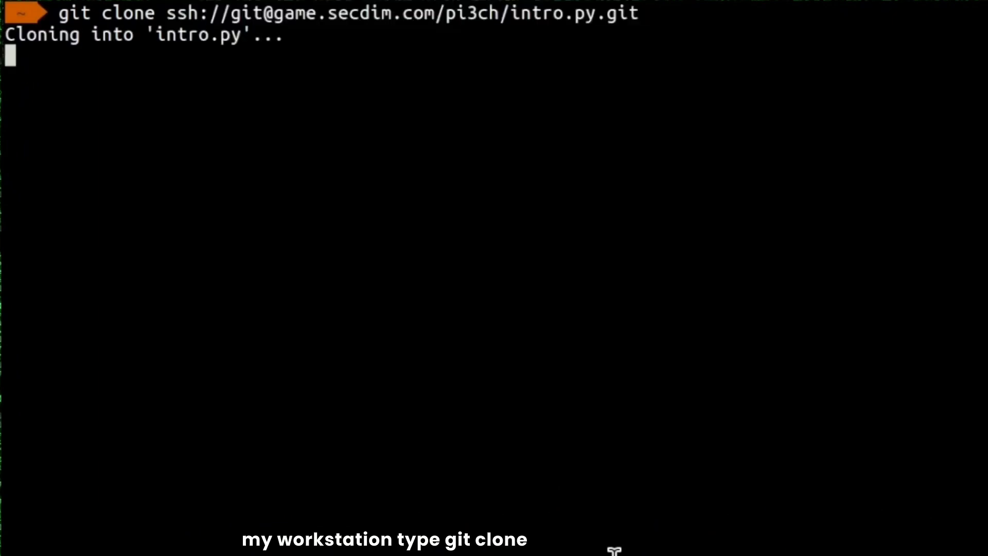
pyautogui.write('cd intro.py')
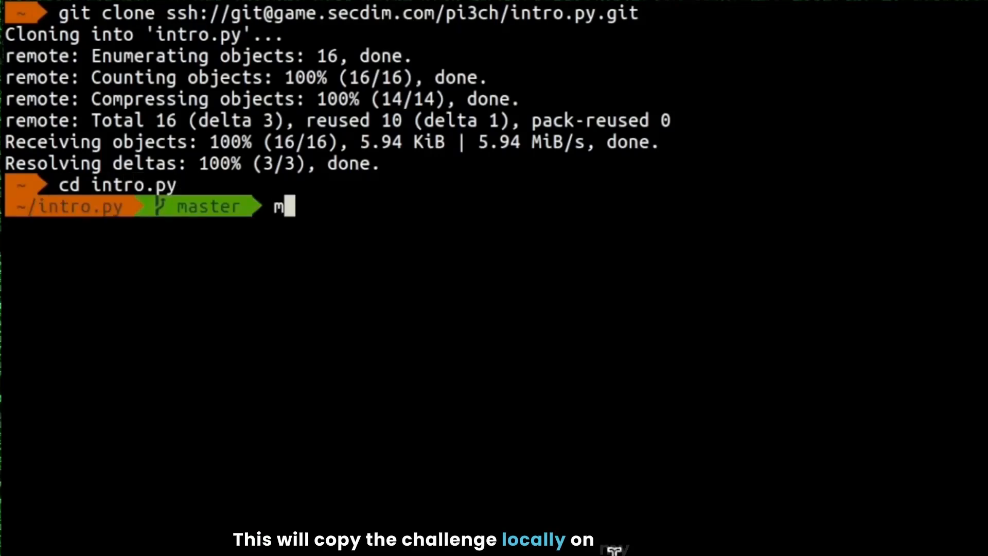
pyautogui.write('make build')
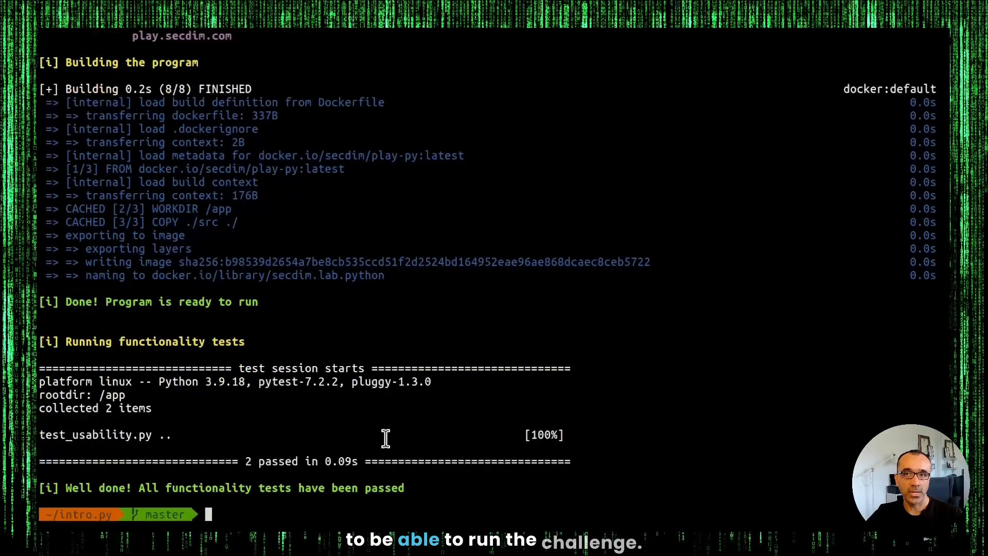
pyautogui.write('make securitytest')
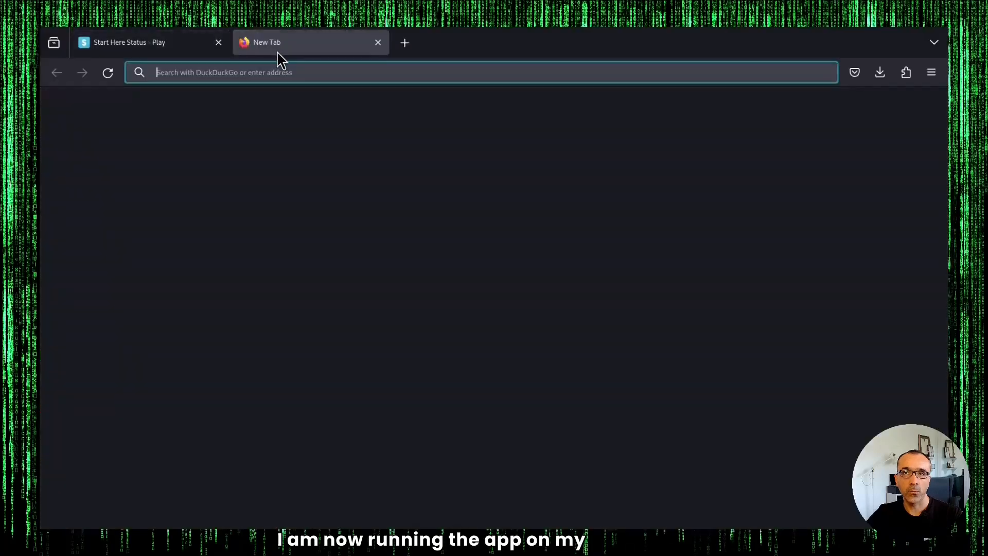
# - View the app at localhost:8080, dismiss the failed test log, and launch the challenge in a cloud development environment
pyautogui.write('localhost:8080')
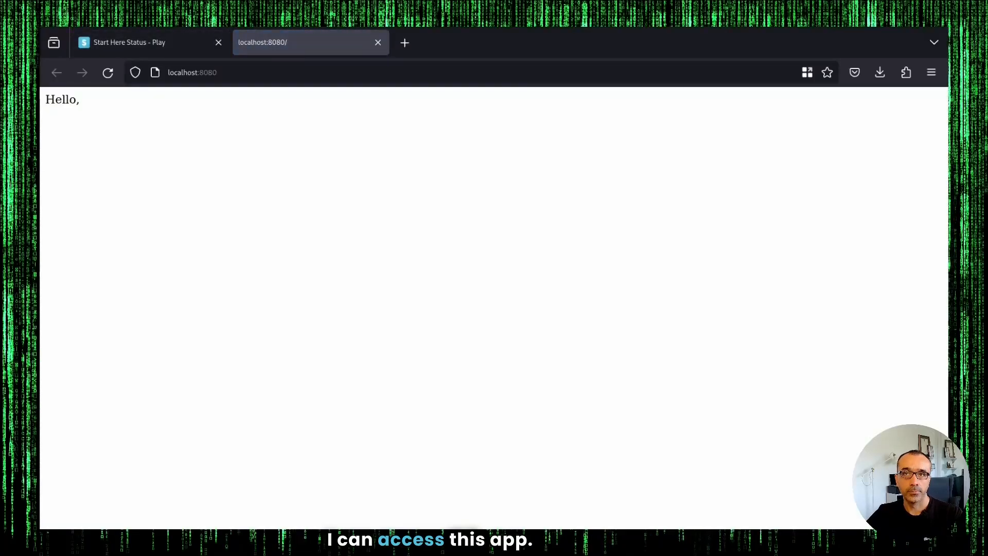
pyautogui.click(299, 72)
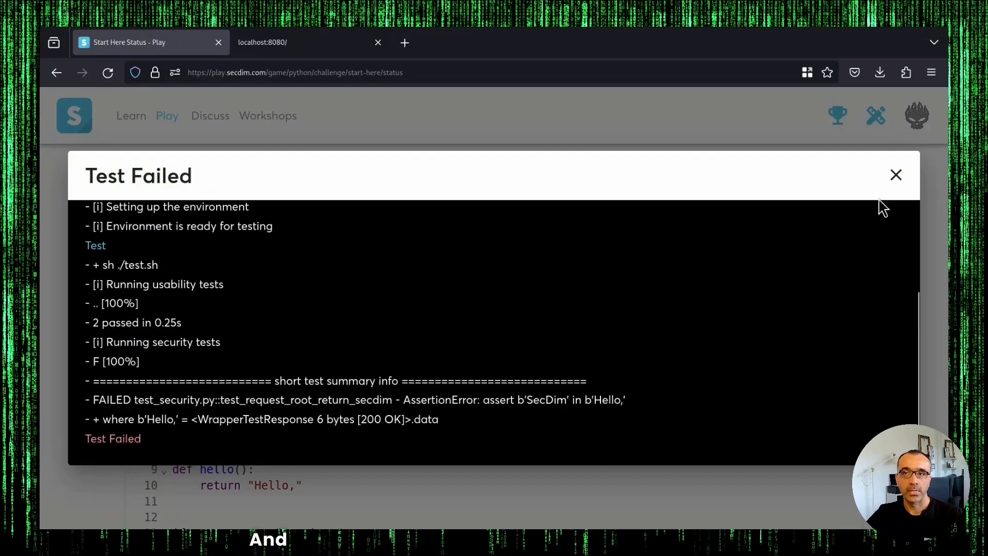
pyautogui.click(896, 175)
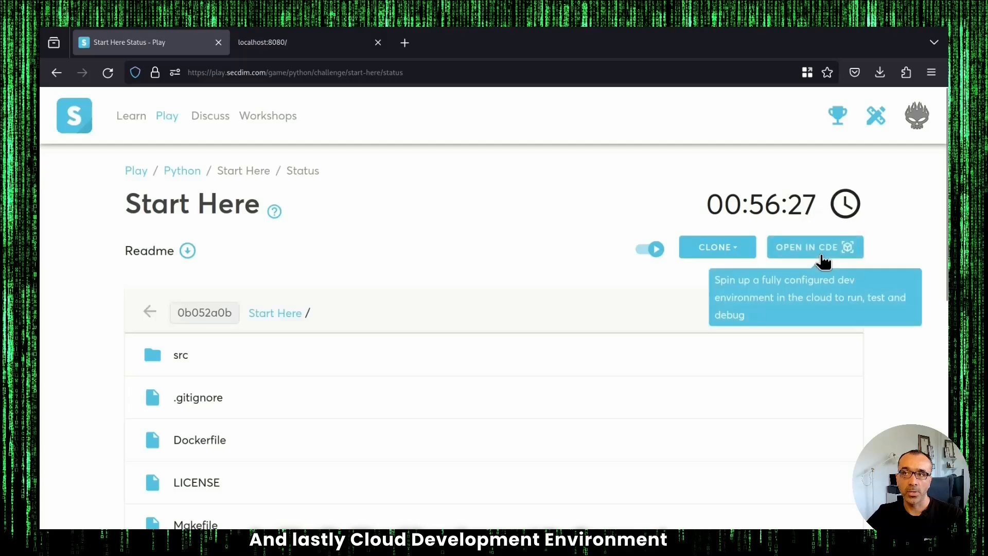
pyautogui.click(814, 246)
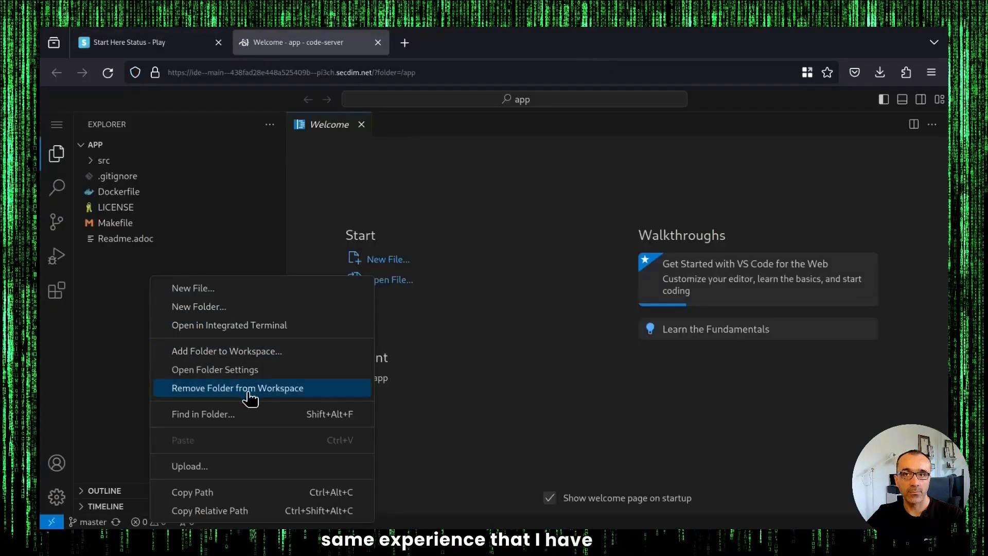
# - Run make test in the code-server terminal, revealing the failing SecDim assertion
pyautogui.click(228, 324)
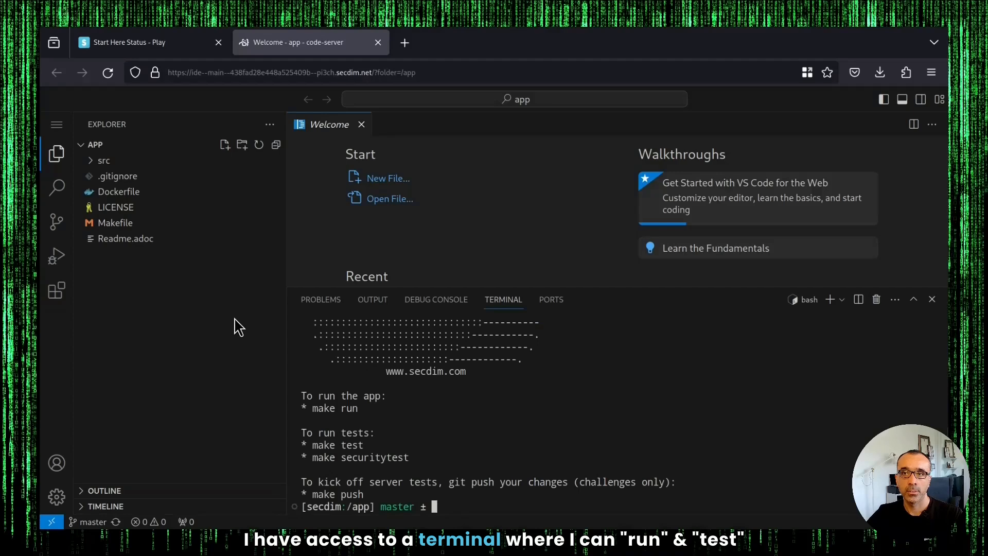
pyautogui.click(103, 161)
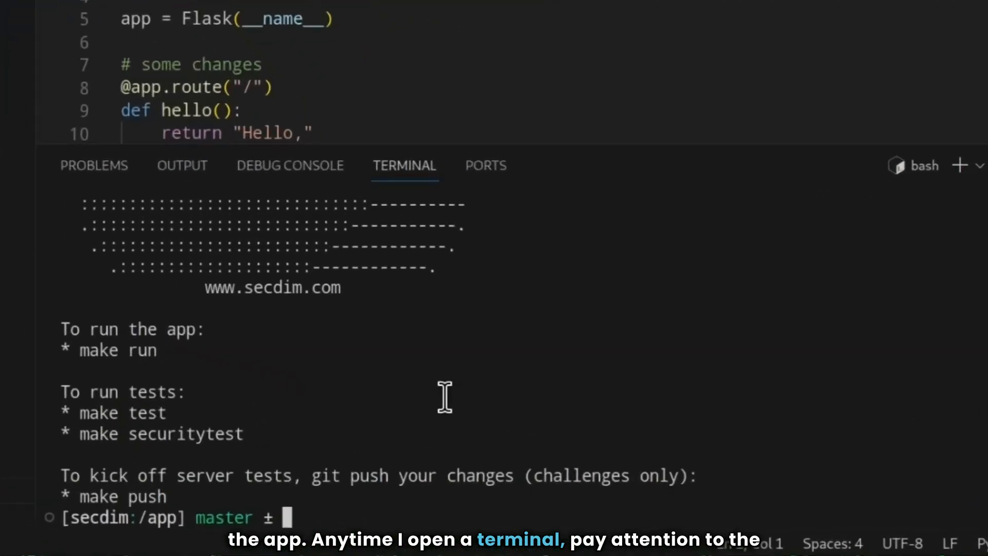
pyautogui.moveTo(409, 416)
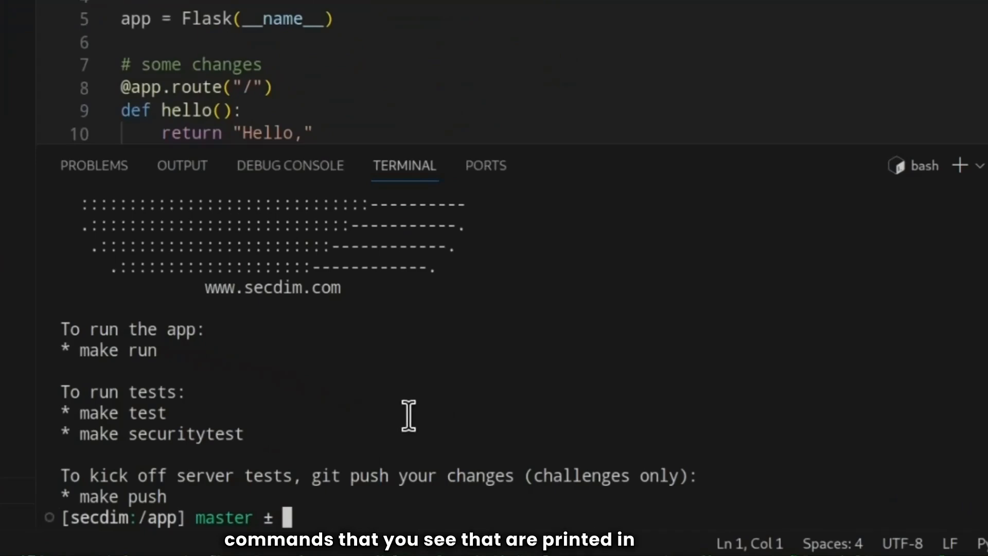
pyautogui.moveTo(62, 325); pyautogui.dragTo(166, 498)
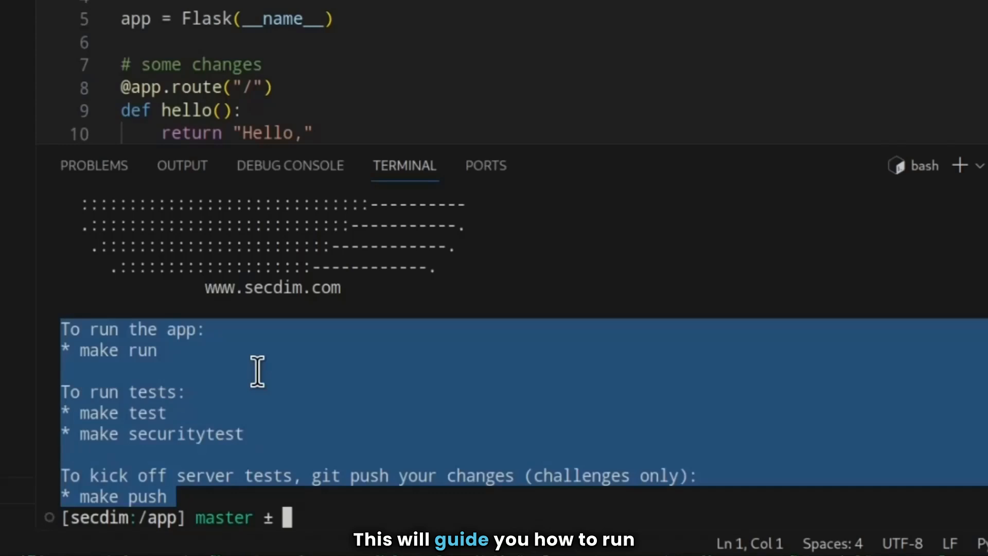
pyautogui.write('make t')
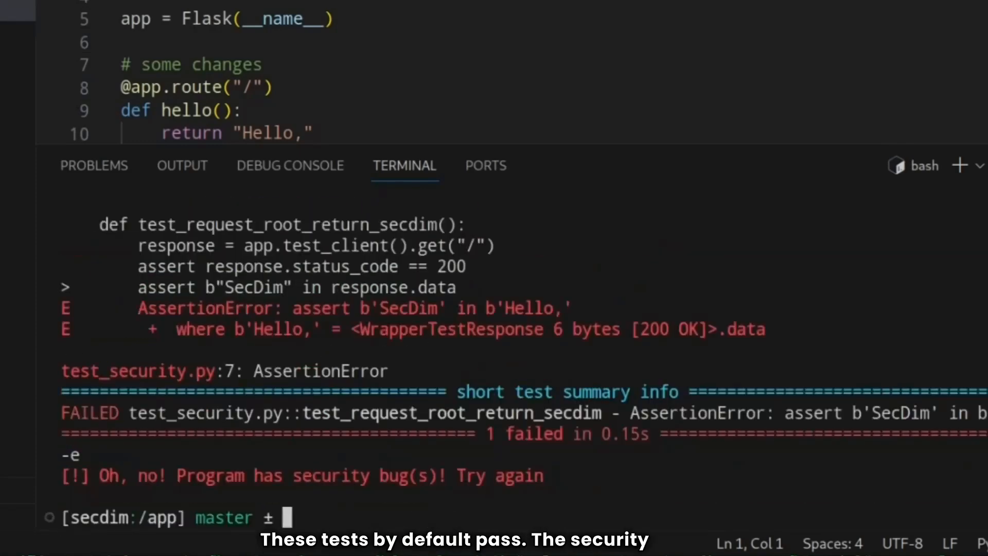
# - Highlight the failing SecDim assertion and start the app with make run
pyautogui.moveTo(350, 308); pyautogui.dragTo(572, 308)
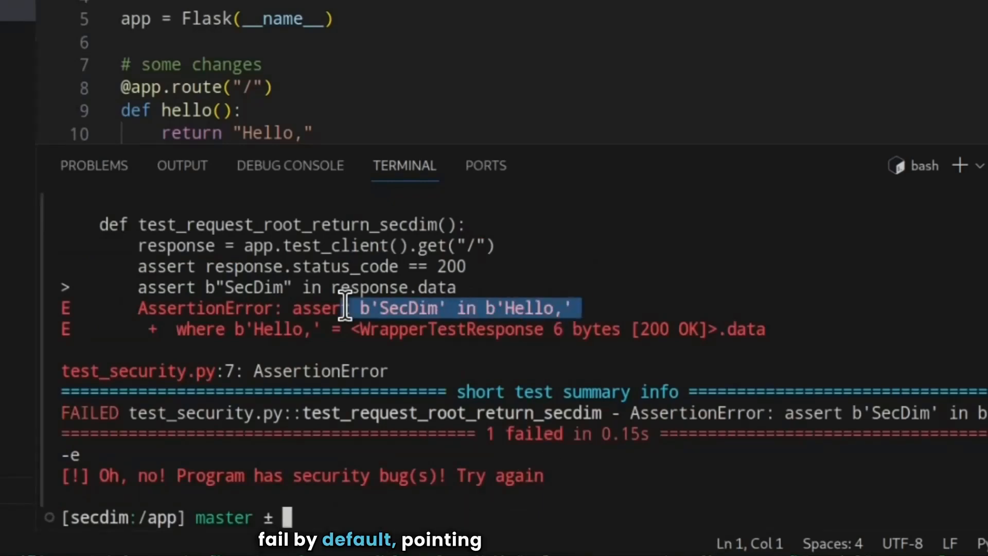
pyautogui.write('make ru')
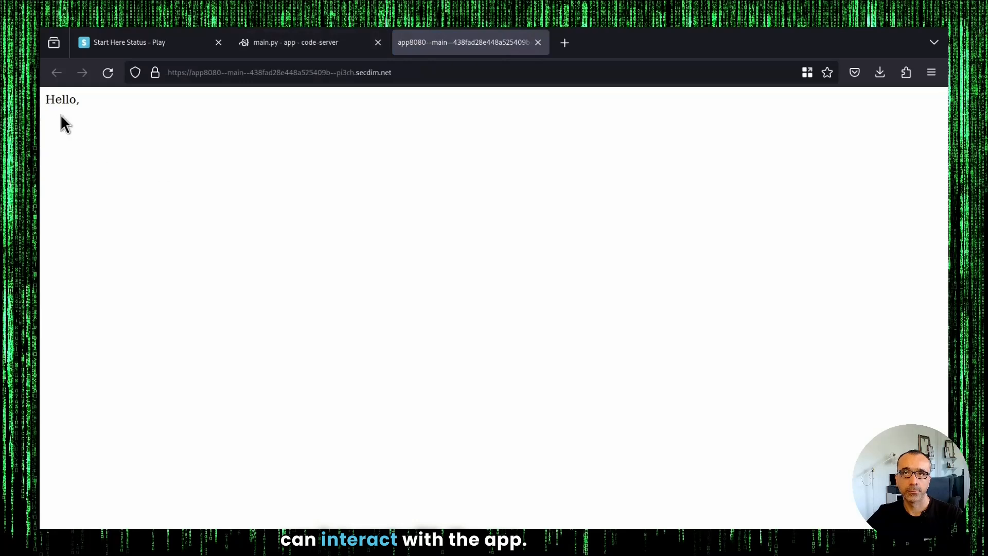
# - Change line 10 of main.py to return "Hello, SecDim" and return to the app page
pyautogui.click(309, 43)
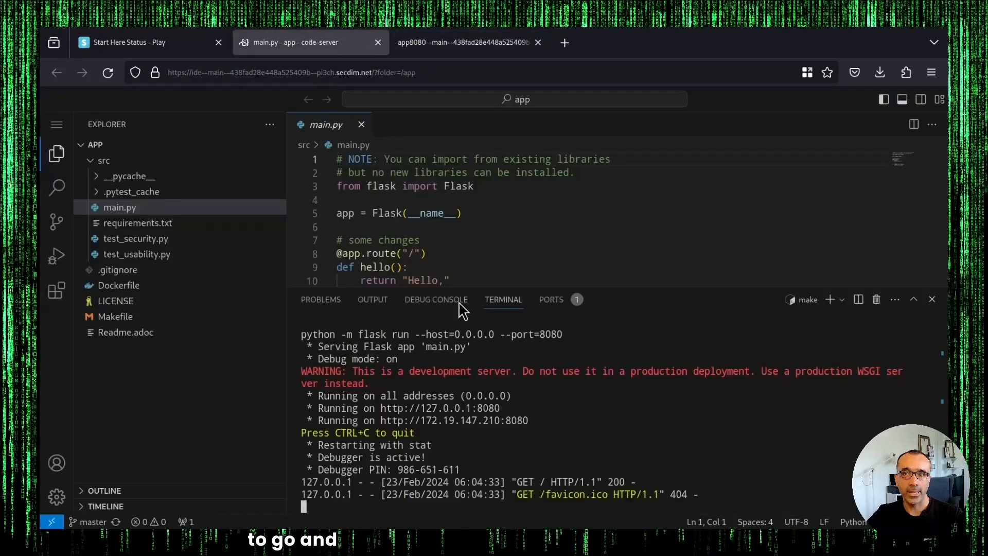
pyautogui.click(136, 238)
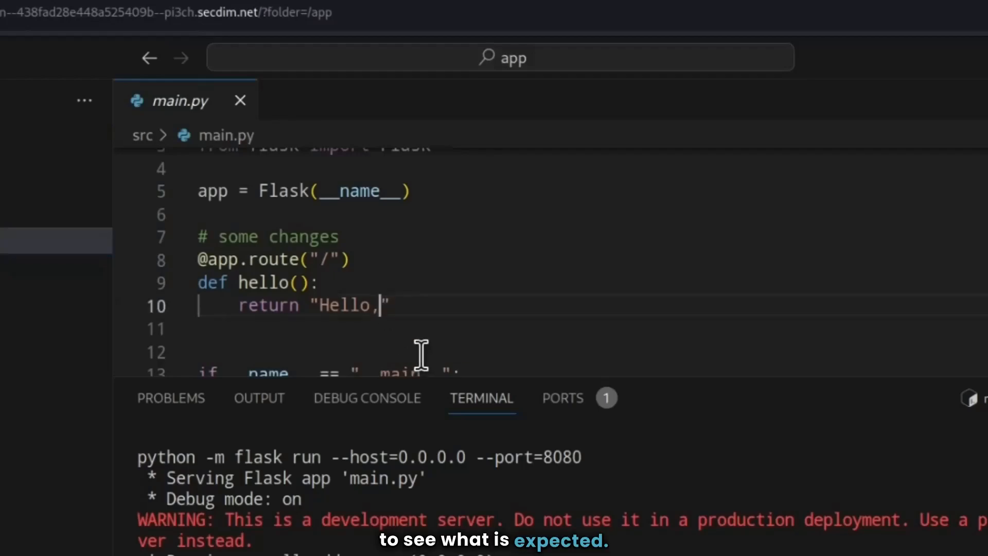
pyautogui.write('SecDim')
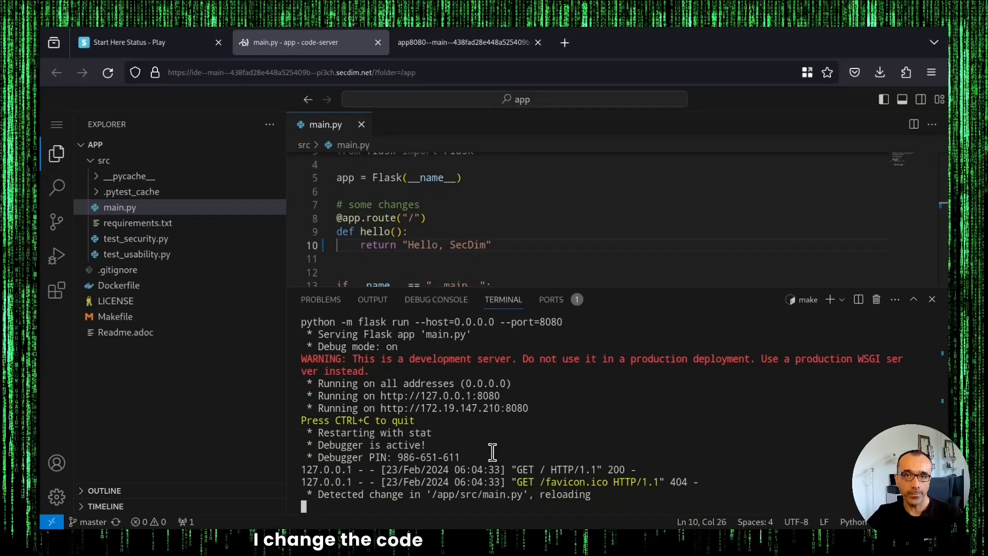
pyautogui.click(470, 42)
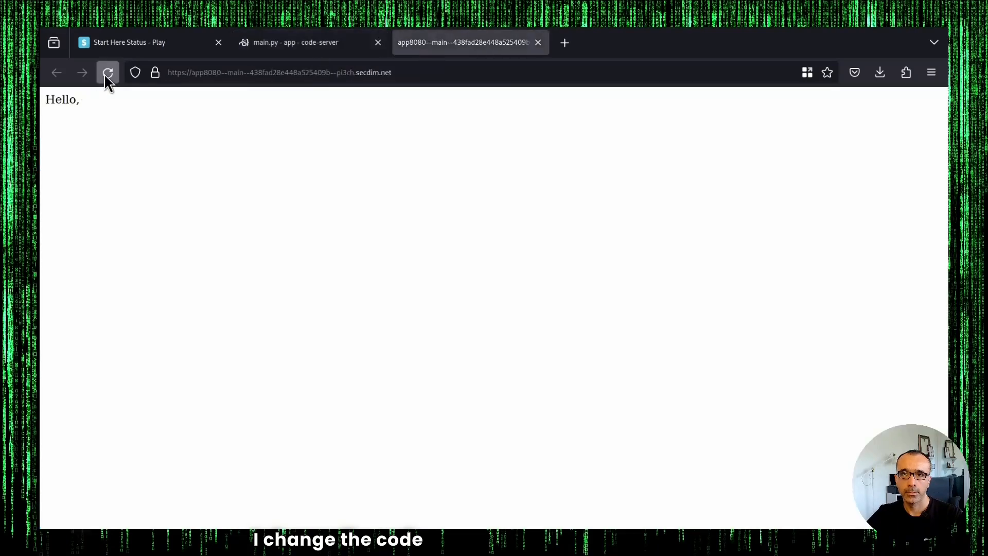
# - Verify the change, run make securitytest and make push, then dismiss the Test Passed log showing 5 points
pyautogui.click(295, 43)
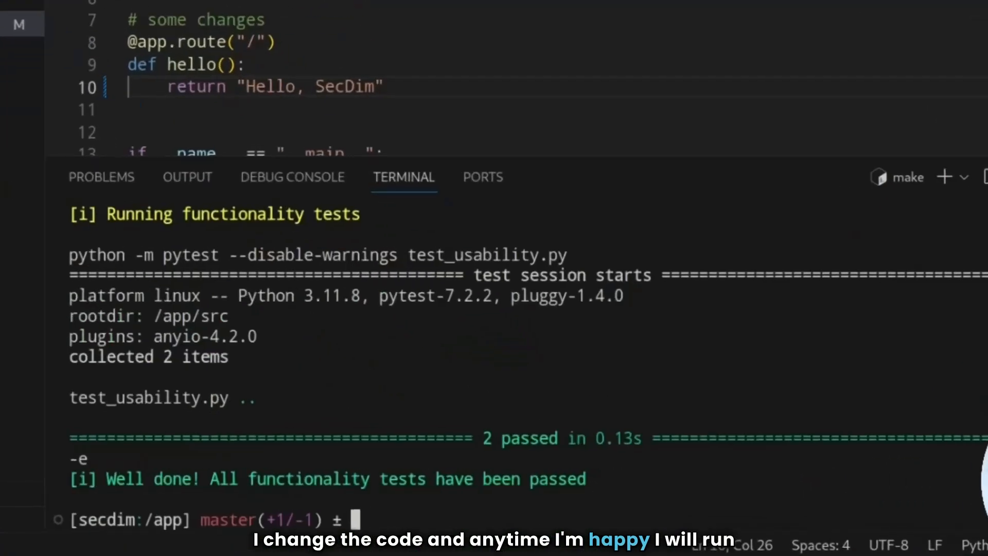
pyautogui.write('make securityt')
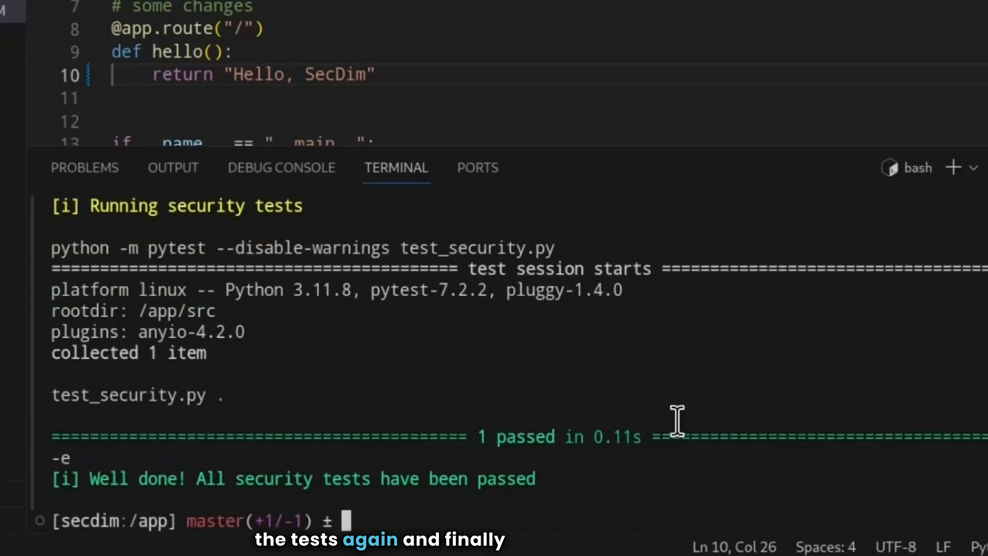
pyautogui.write('make pu')
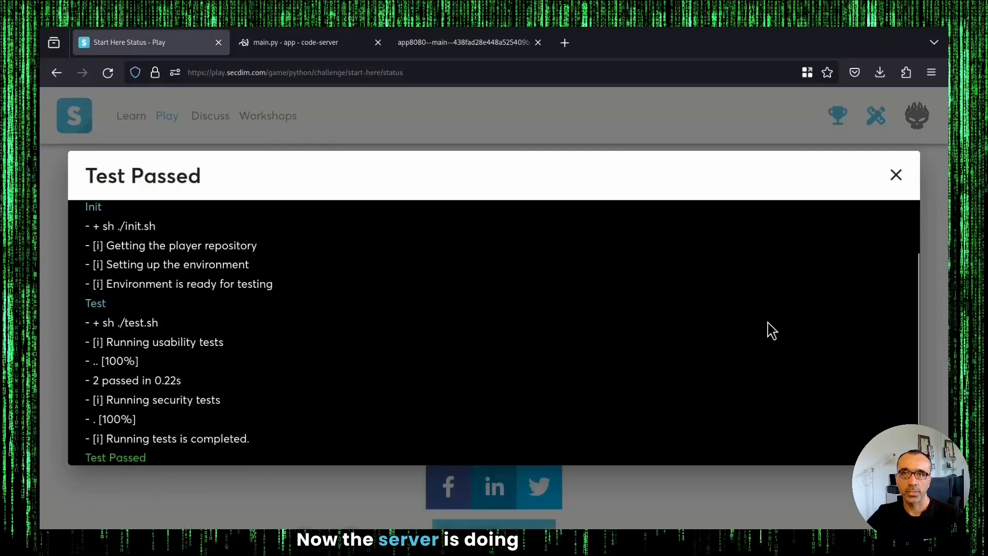
pyautogui.click(895, 175)
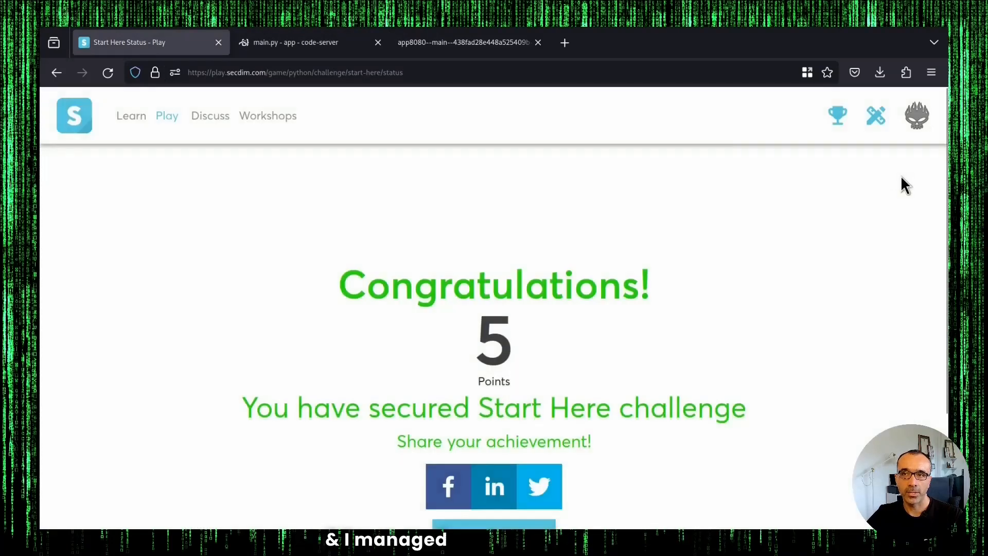